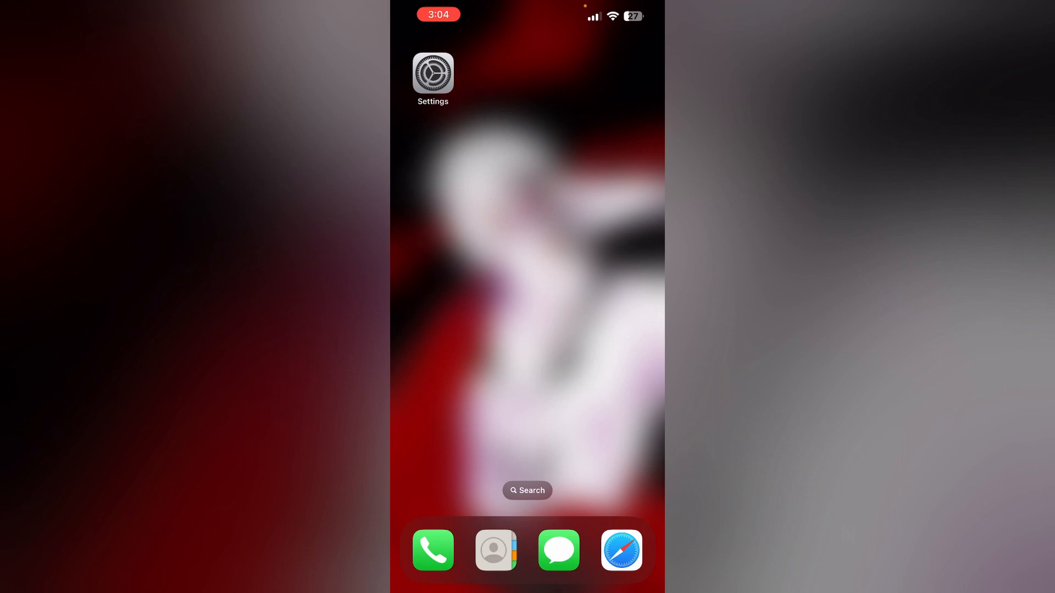
# - Navigate to General > Language & Region, showing English, Malayalam and United States region
pyautogui.click(433, 73)
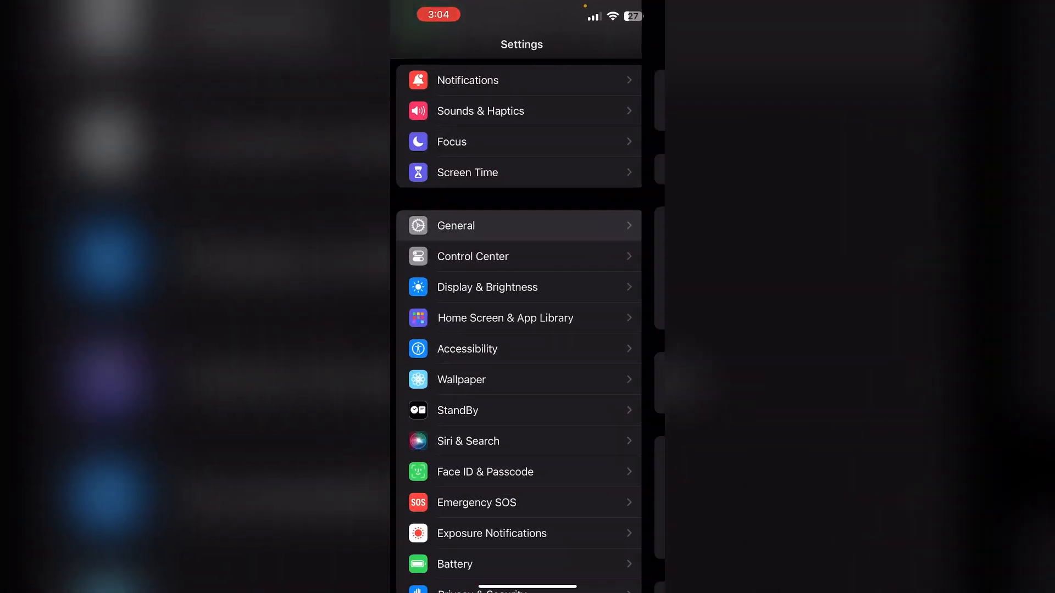
pyautogui.click(455, 227)
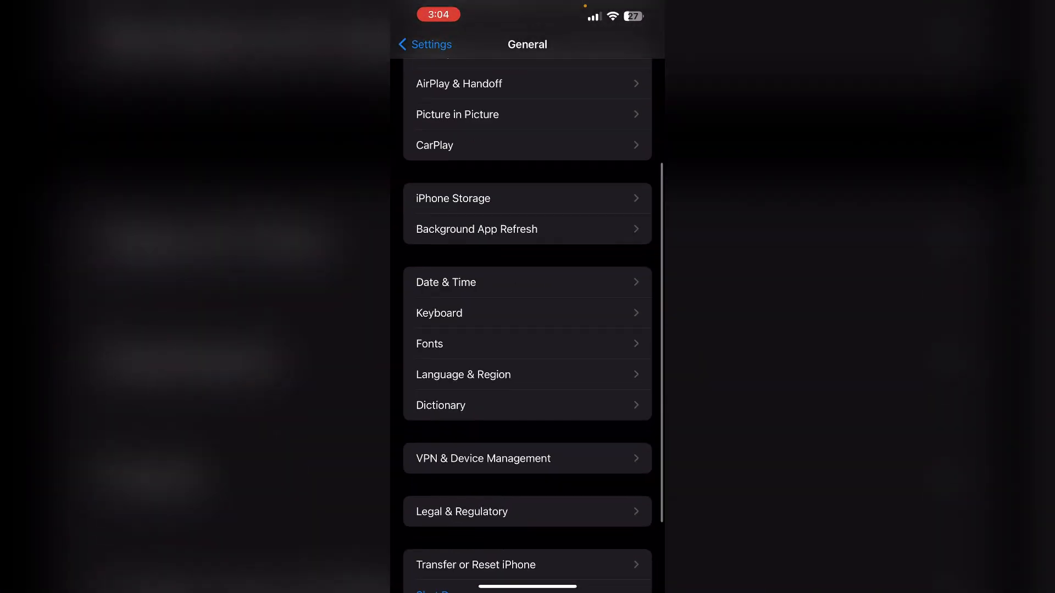
pyautogui.click(463, 375)
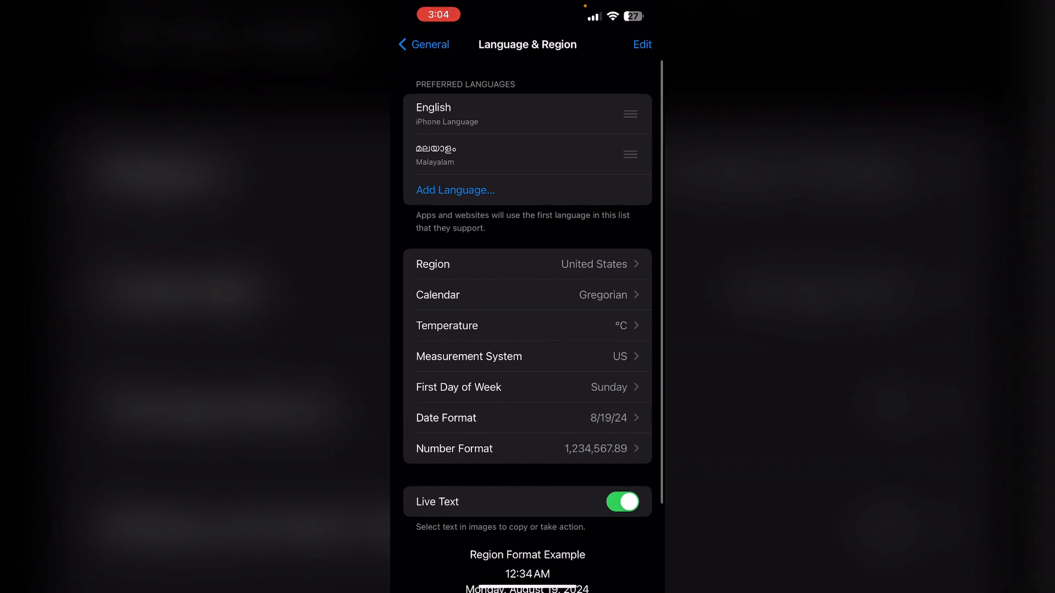
# - Return to General and start Software Update's check for available updates
pyautogui.click(423, 44)
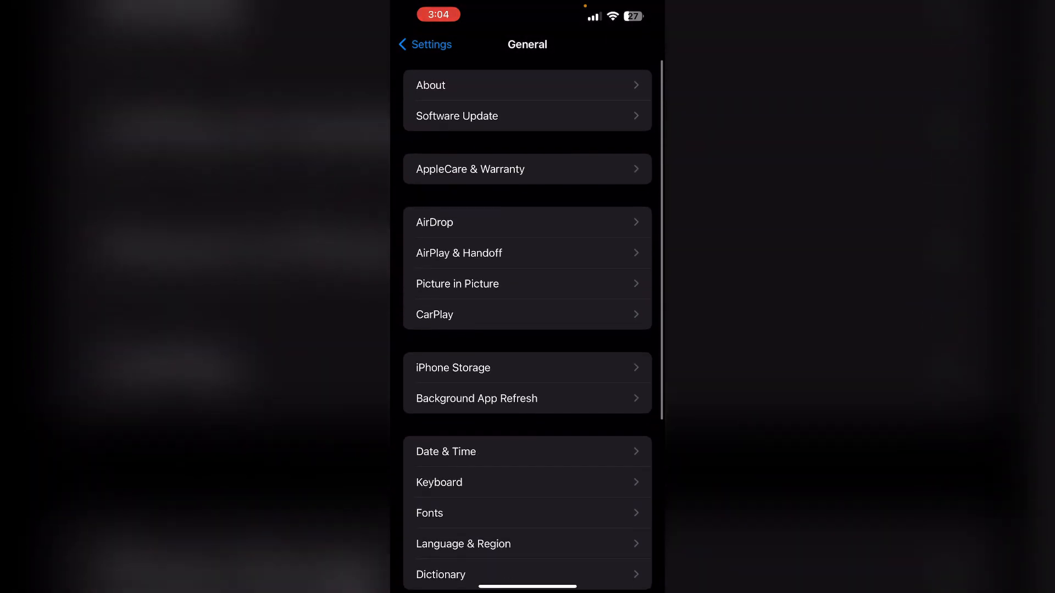
pyautogui.click(528, 117)
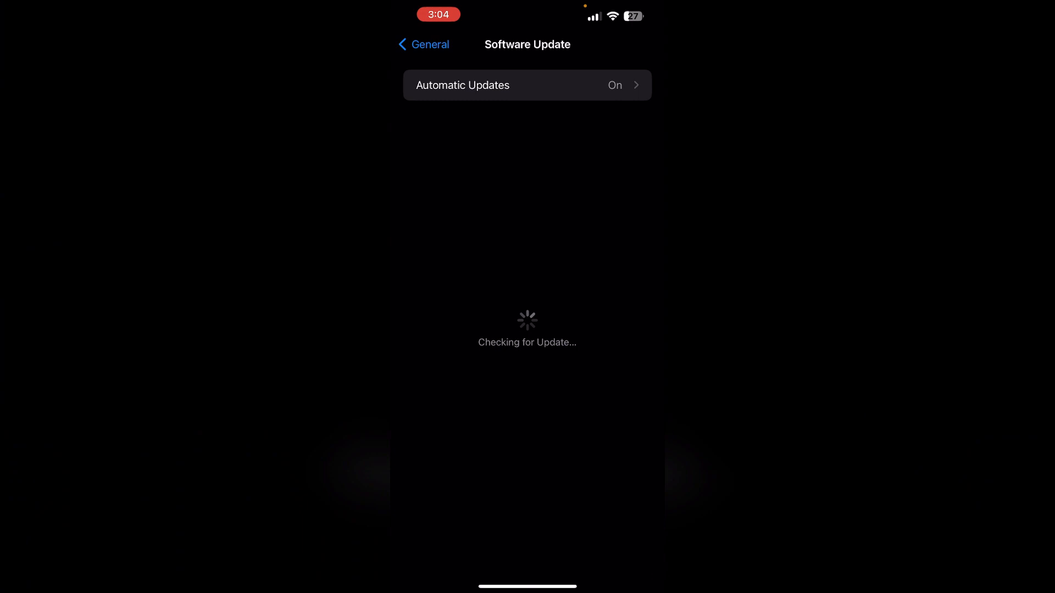